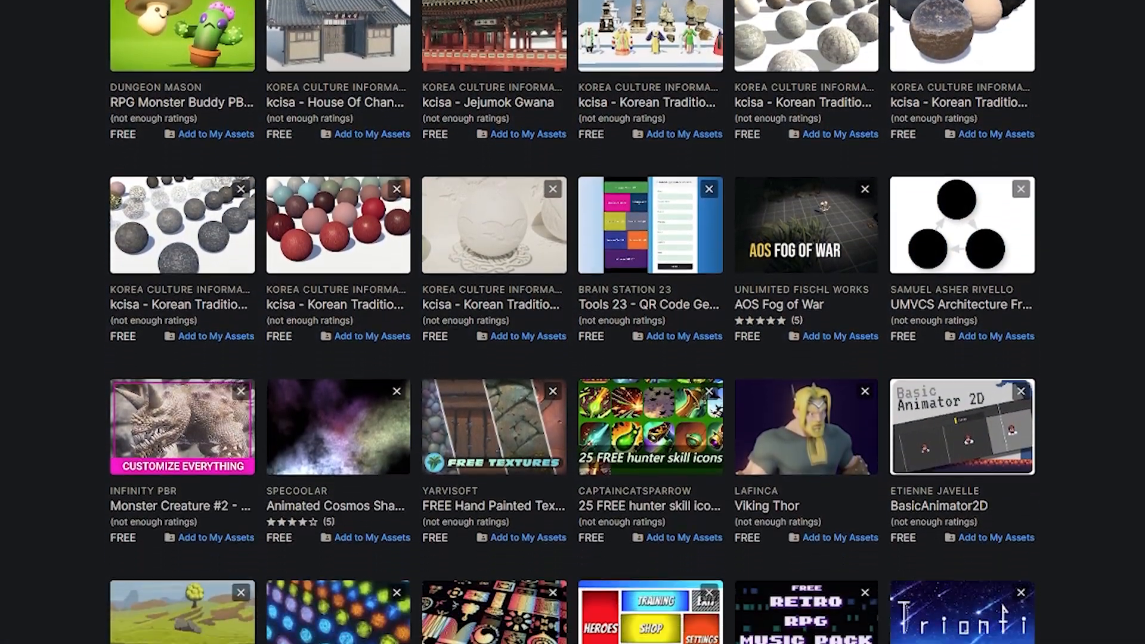
Browse the monster demo scene and its UI panel down to the Texture Sets options
scroll(down, 3)
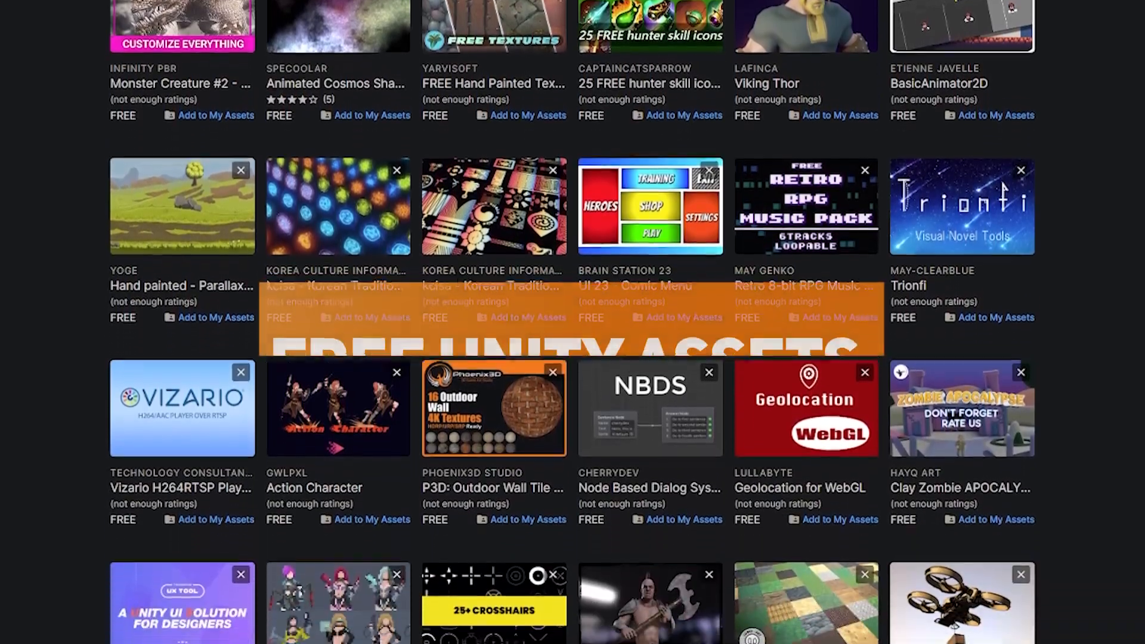
scroll(down, 3)
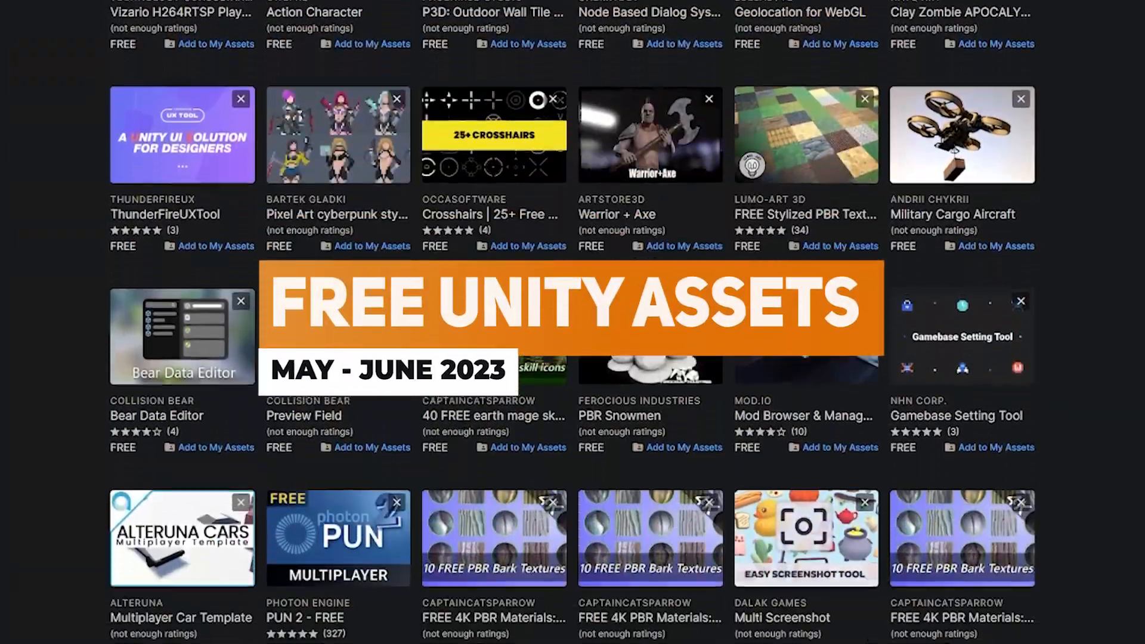
scroll(down, 3)
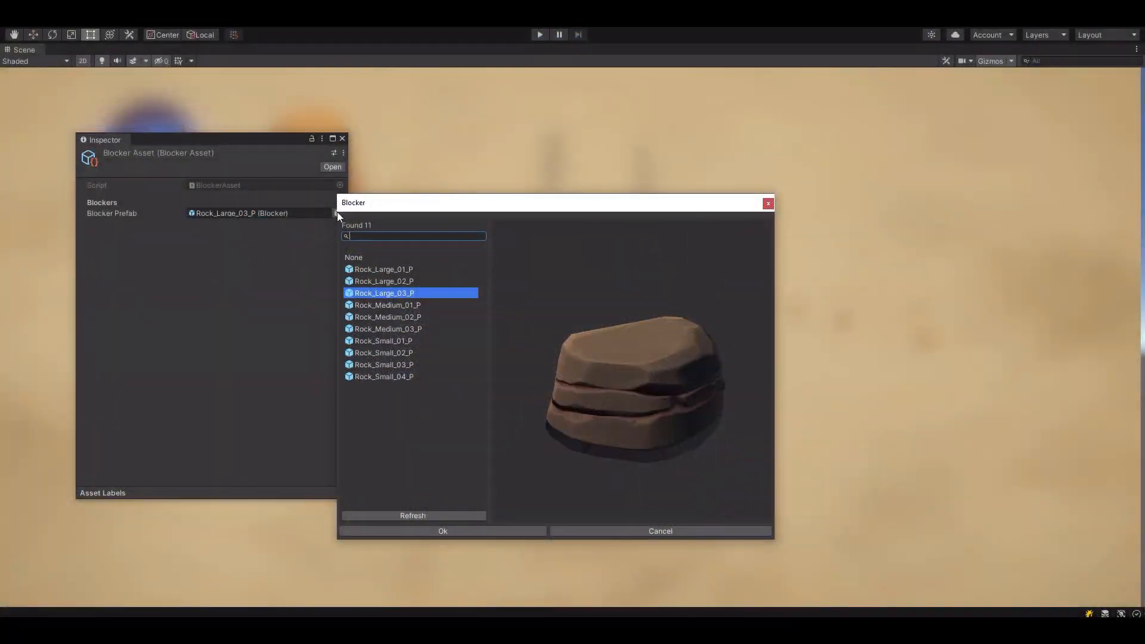
click(388, 329)
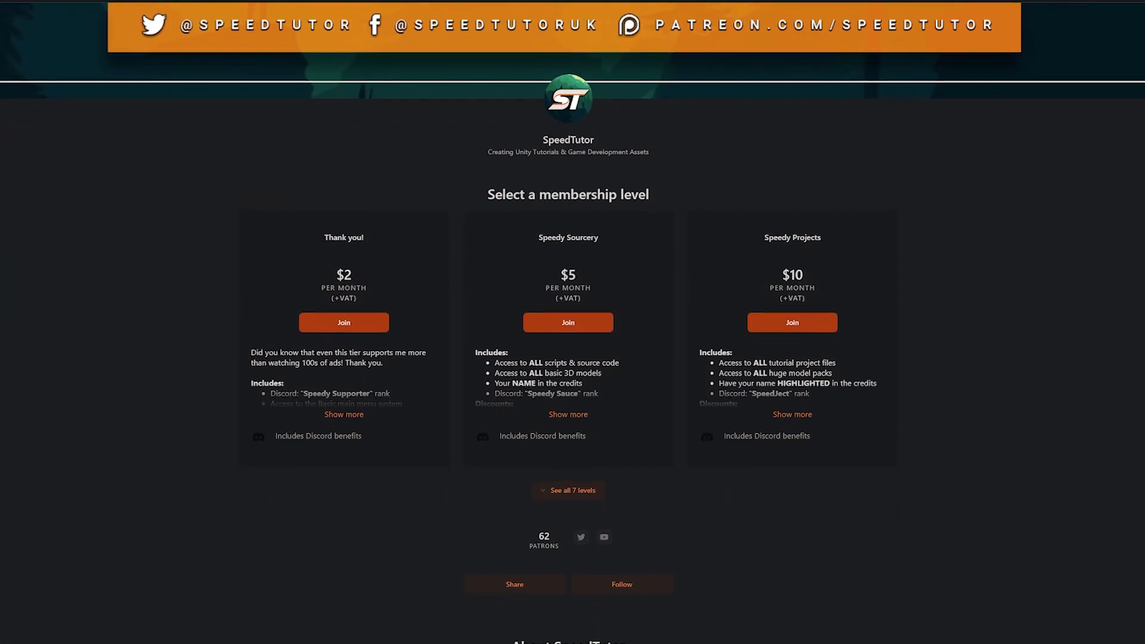
scroll(down, 3)
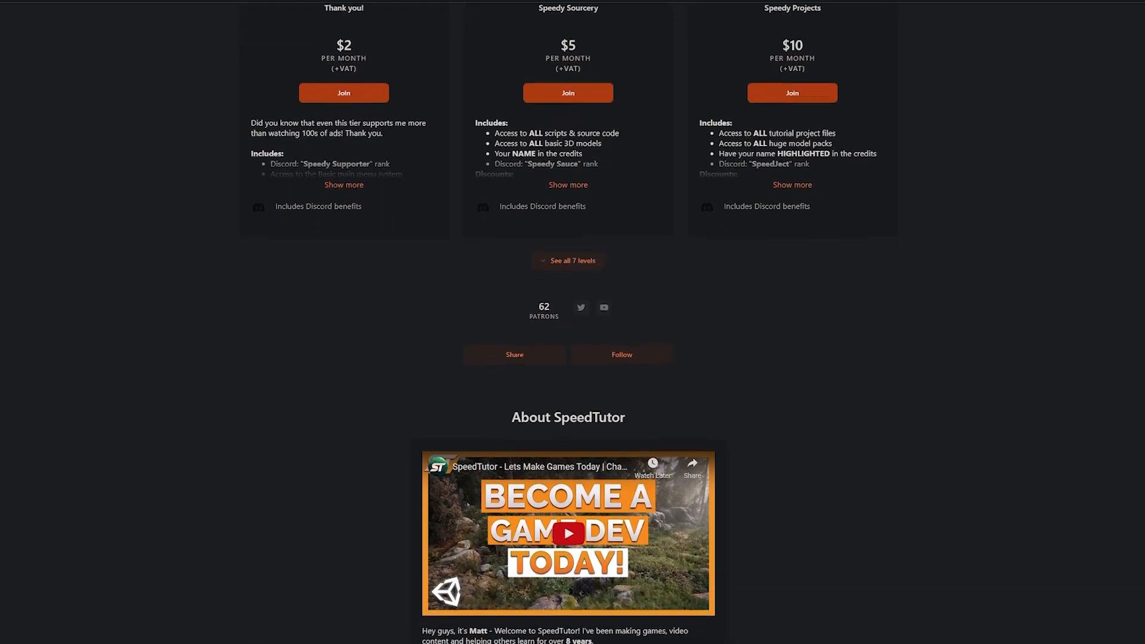
scroll(down, 3)
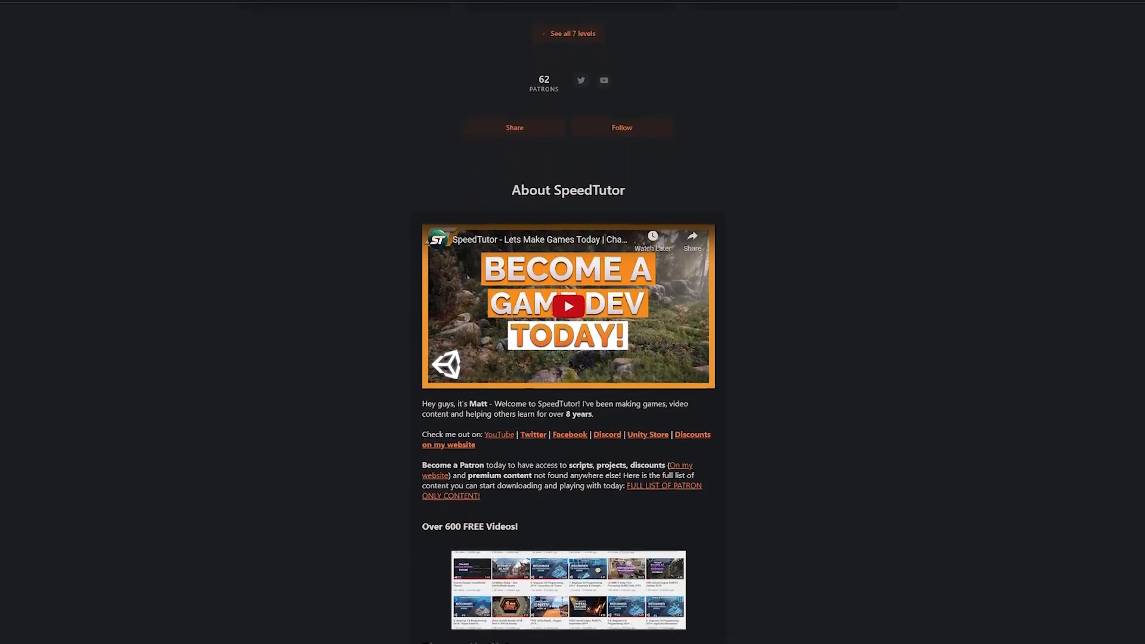
click(568, 307)
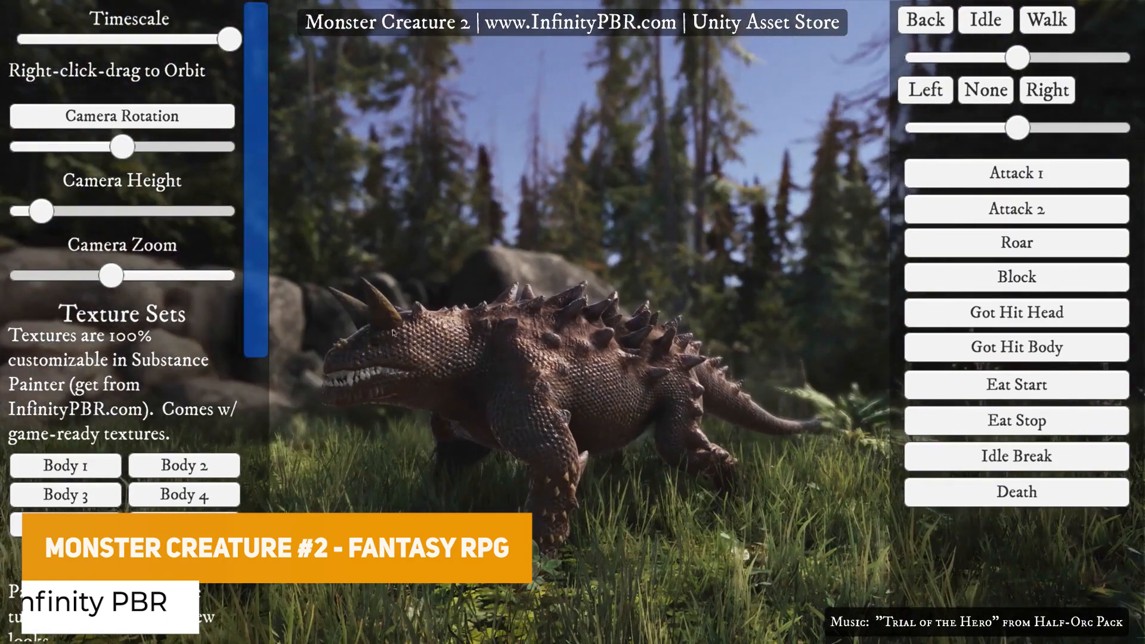
scroll(down, 3)
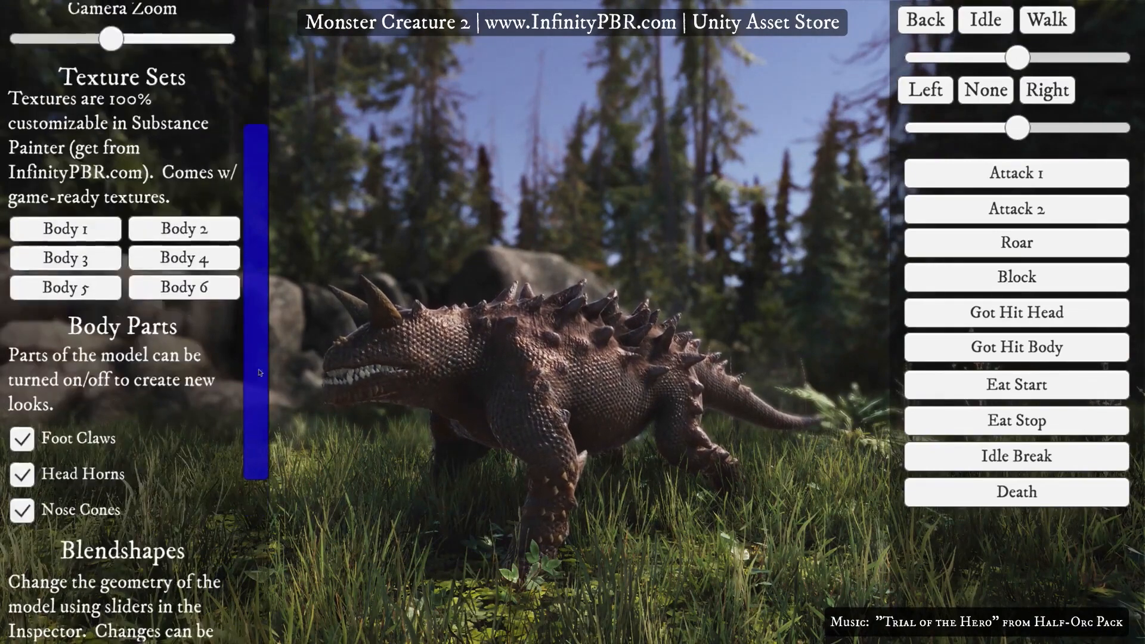
scroll(up, 3)
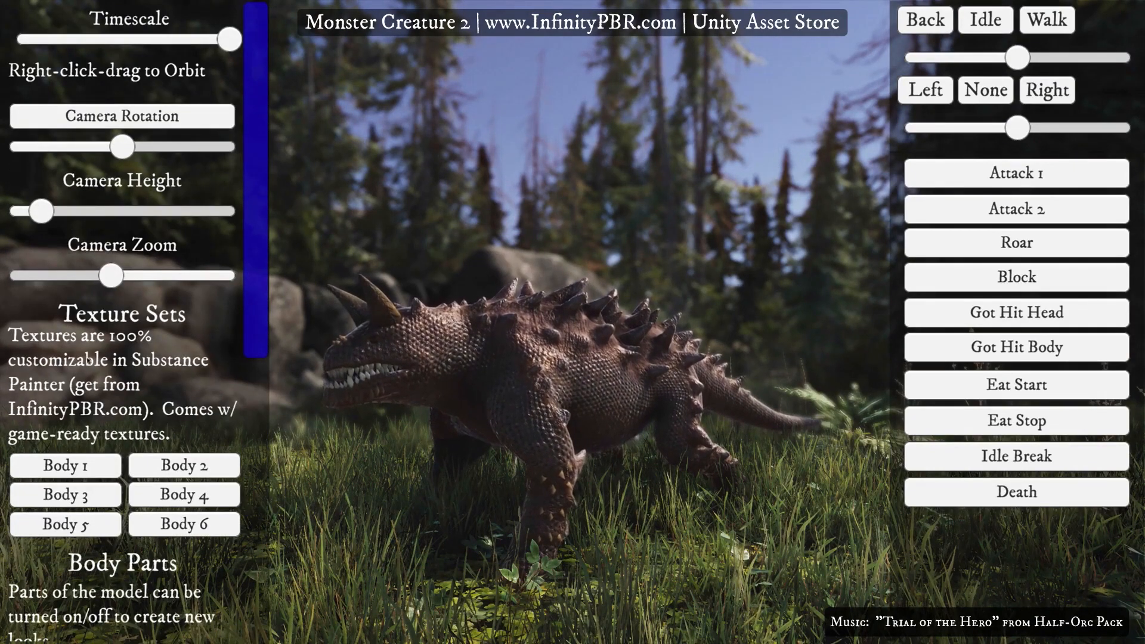
Cycle the creature through the Body 2 and other texture sets, ending on dark purple Body 6
click(184, 465)
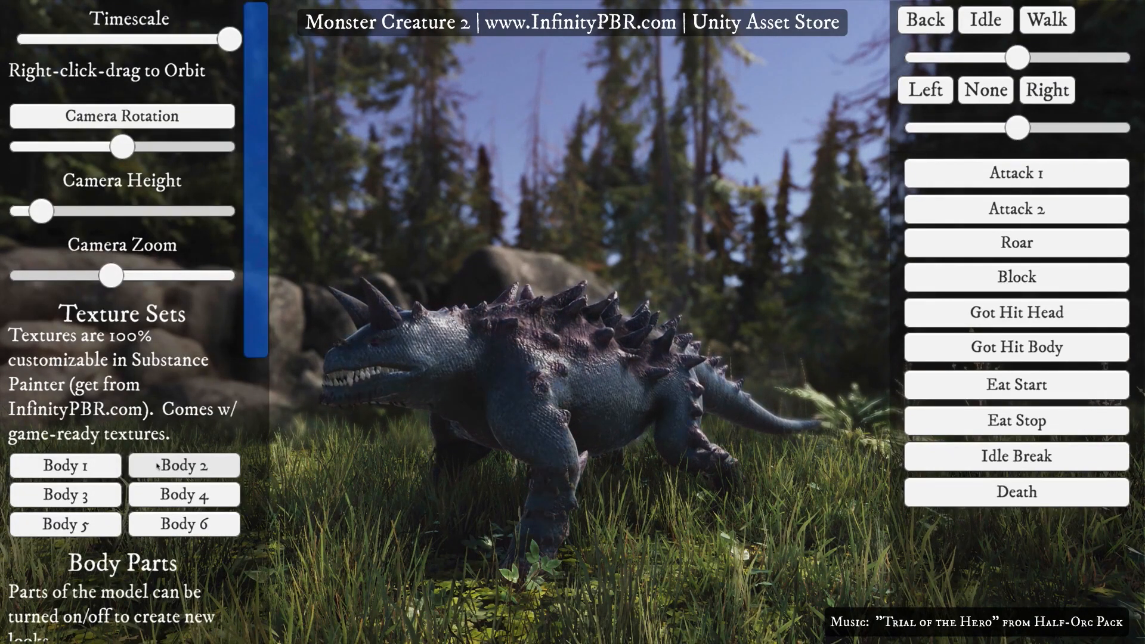
click(184, 494)
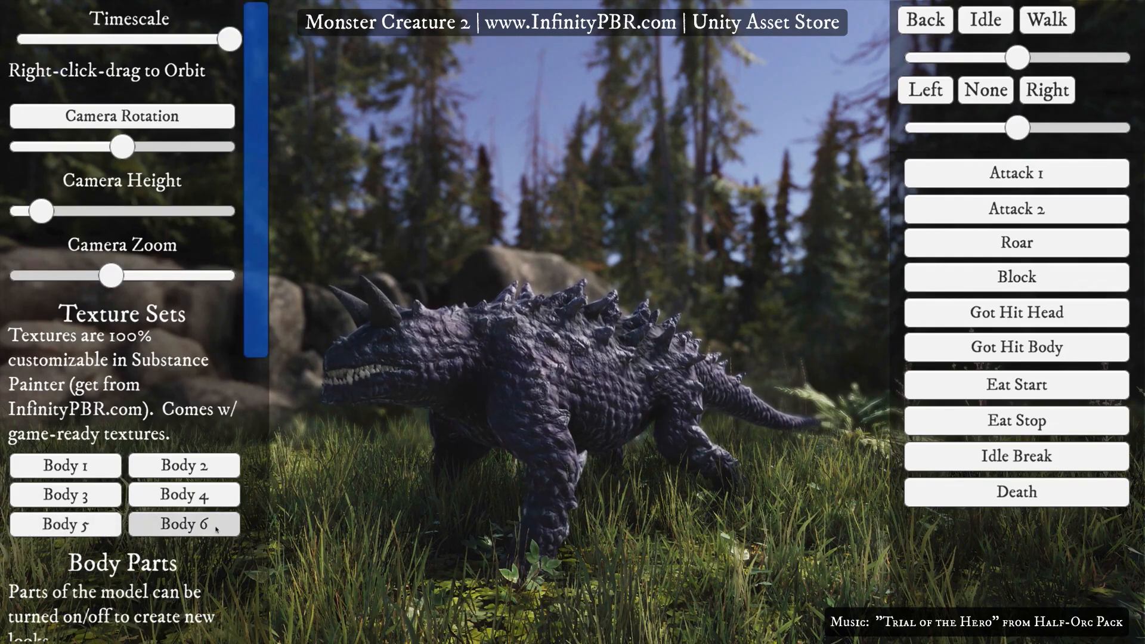
click(183, 523)
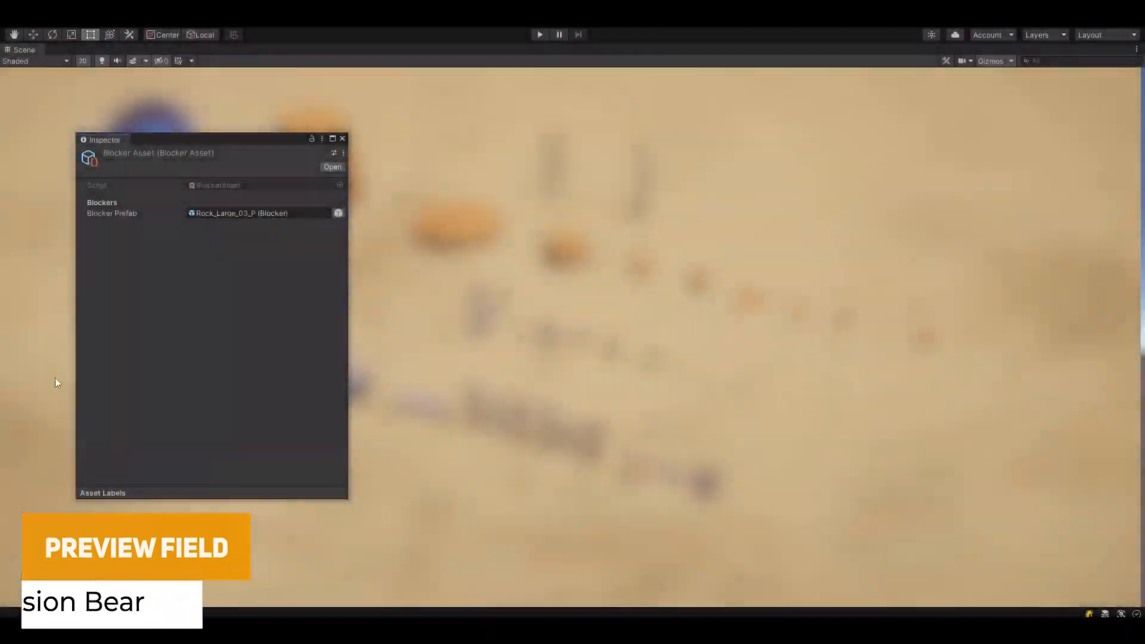
Preview Rock_Medium_01/02 and Rock_Large_02/01 in the Blocker picker and assign Rock_Large_01_P
click(338, 212)
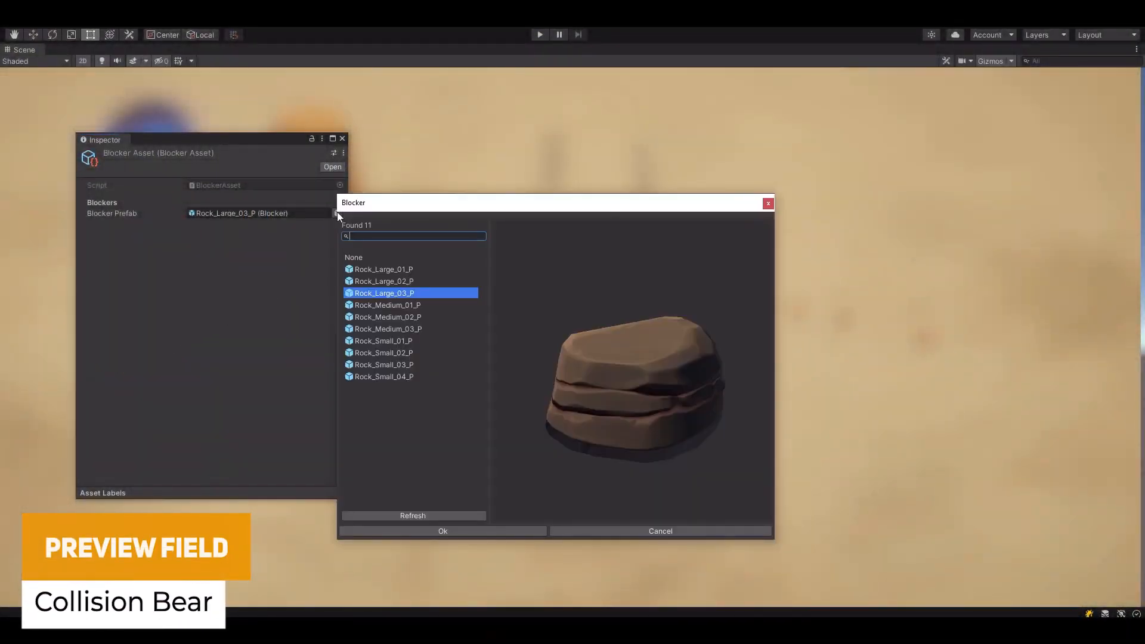
click(388, 304)
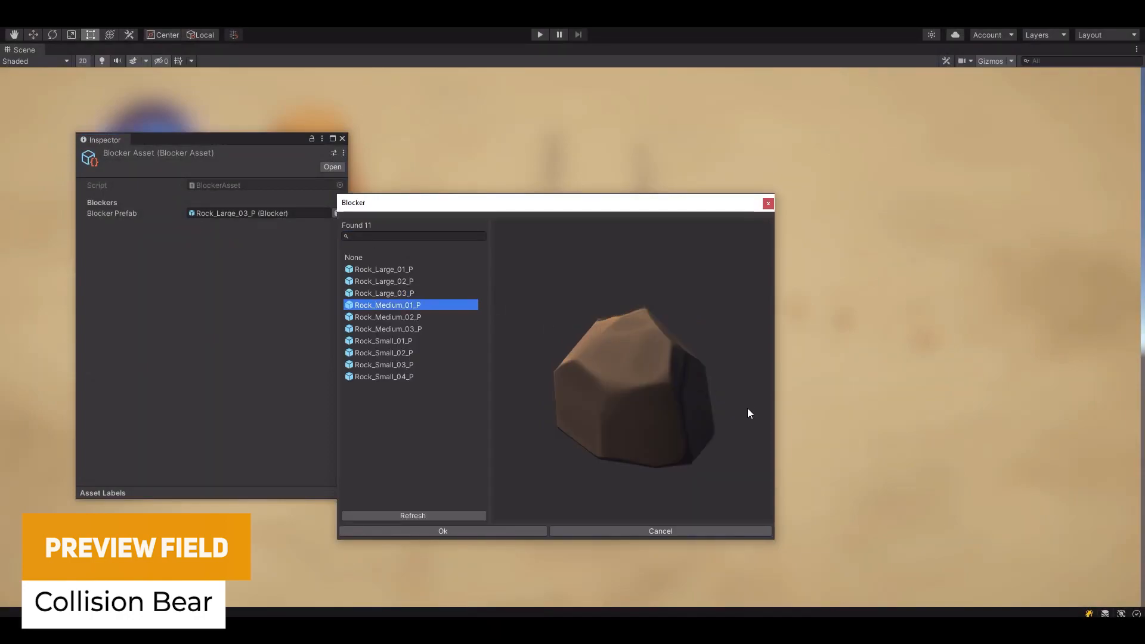
click(386, 317)
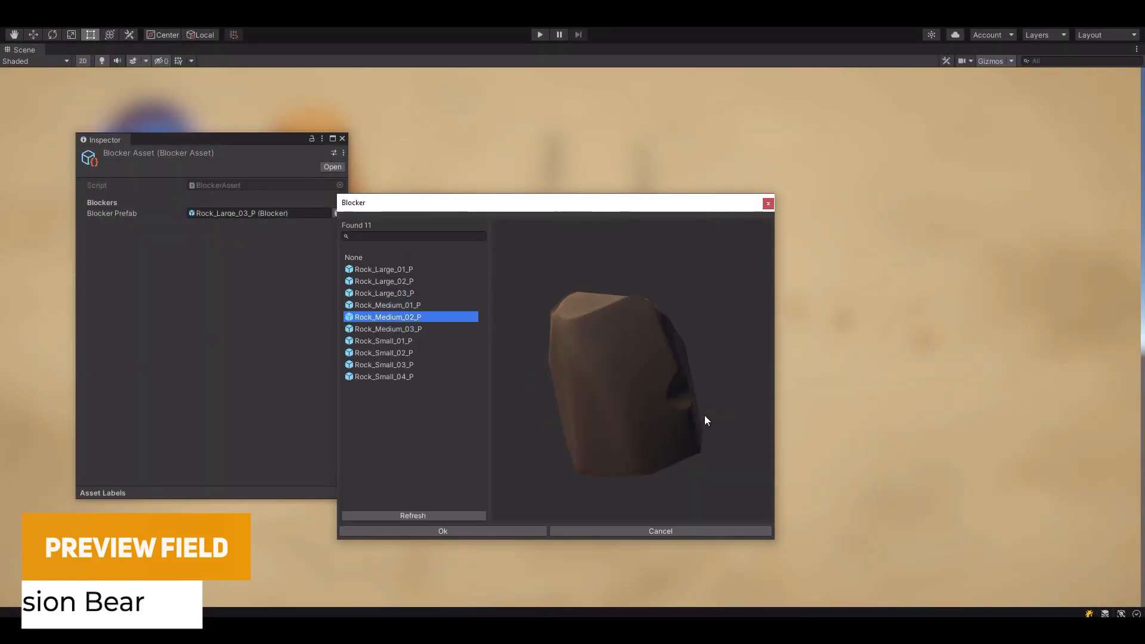
click(383, 282)
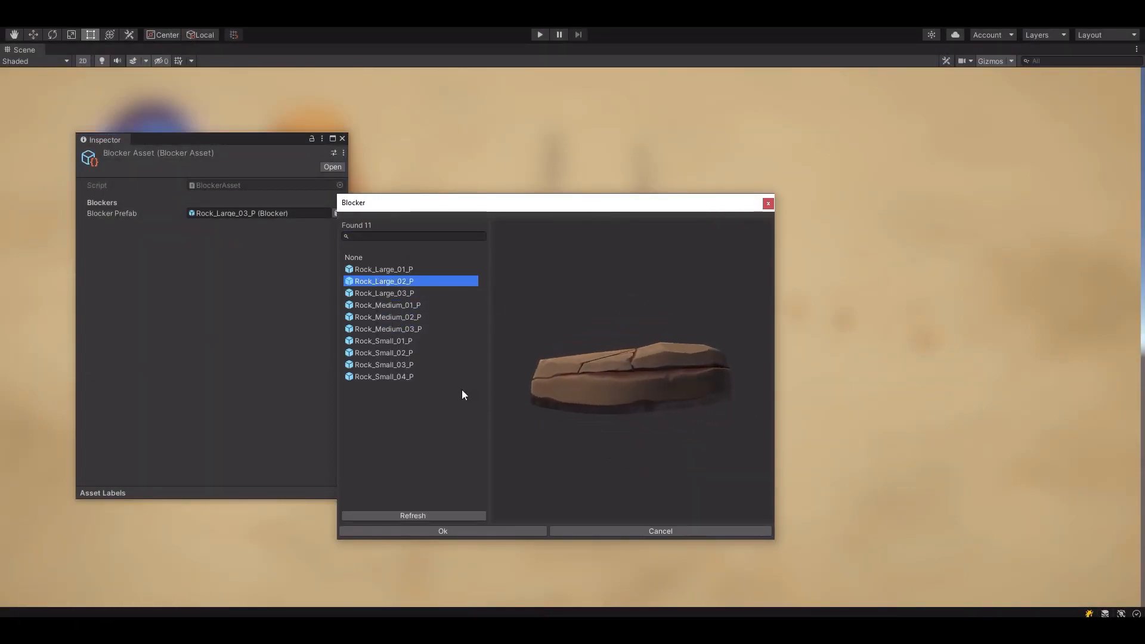
click(383, 269)
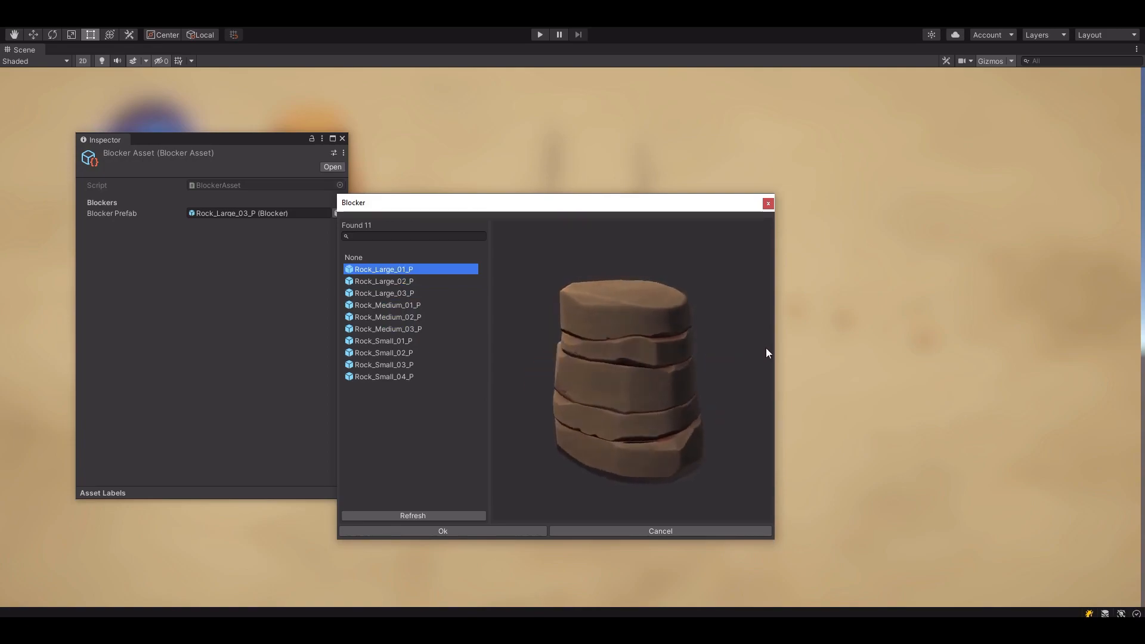
click(442, 531)
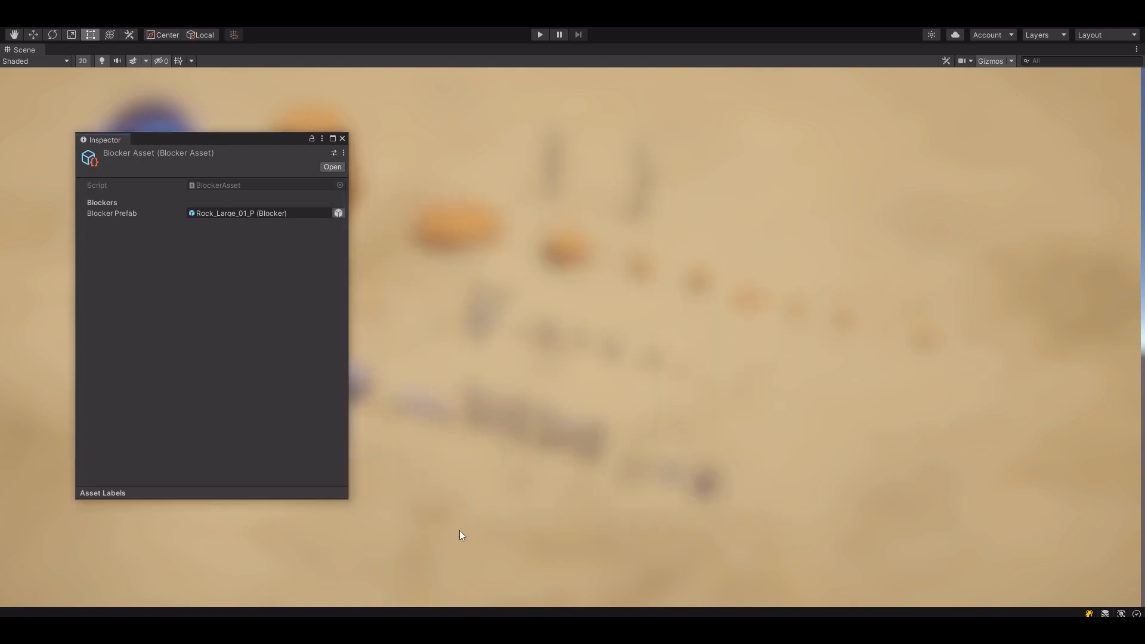
Reopen the Blocker Prefab picker and preview Rock_Medium_03_P and another rock model
click(337, 212)
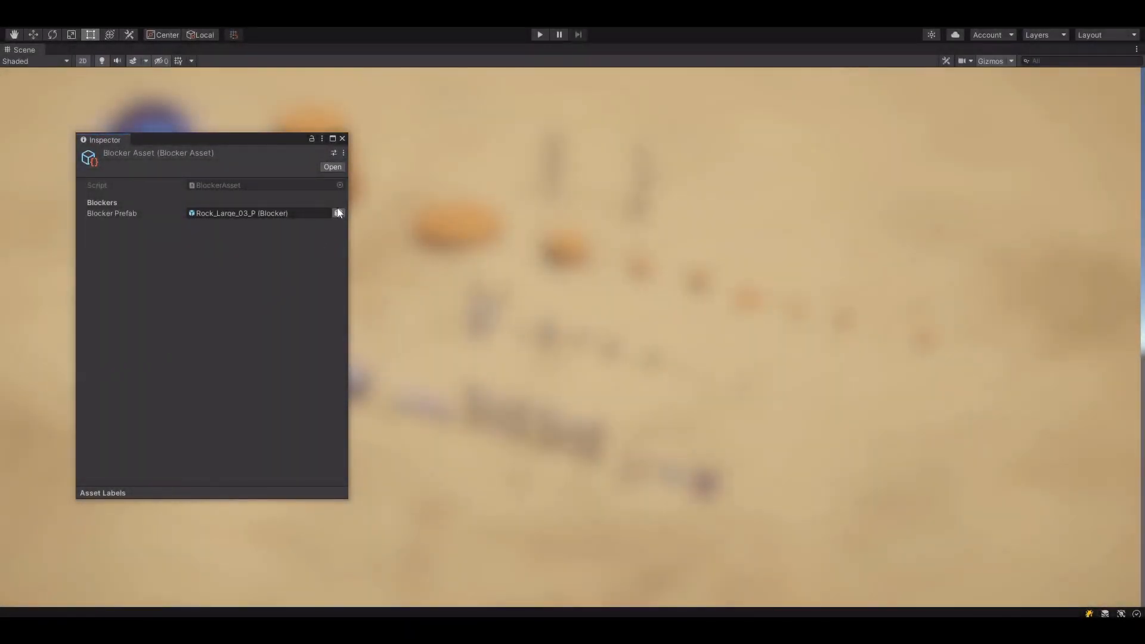
click(336, 212)
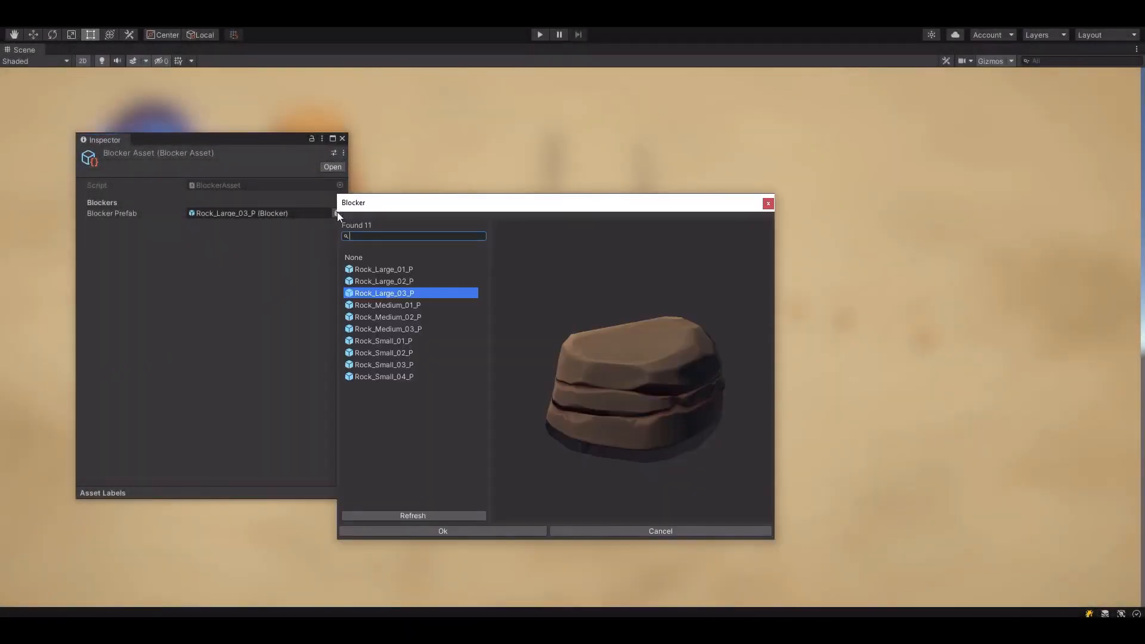
click(388, 329)
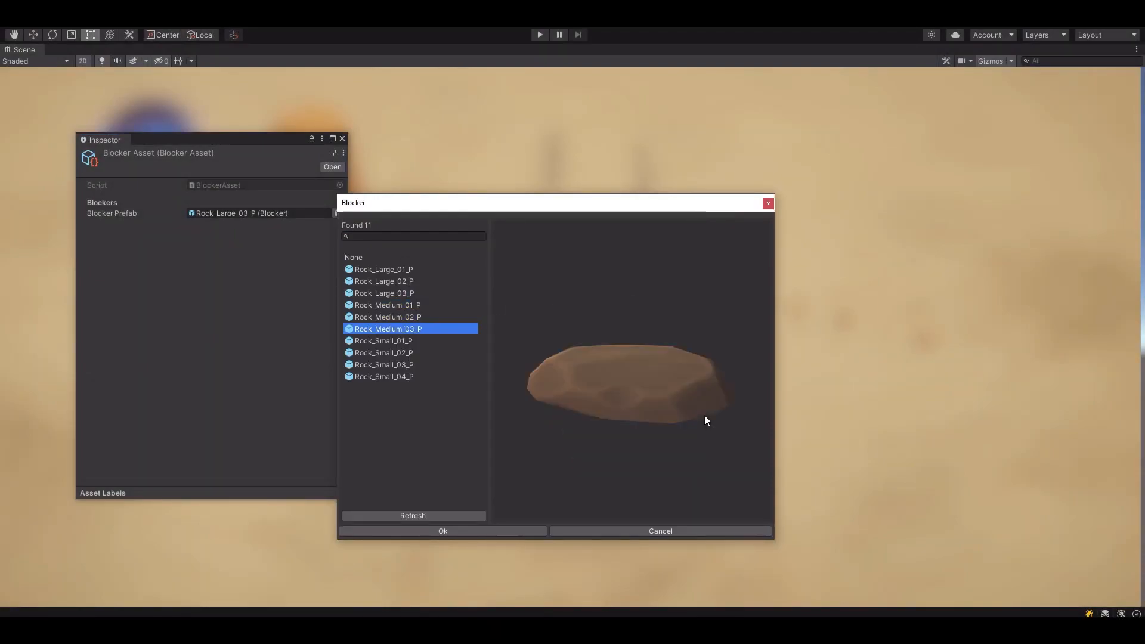
click(384, 281)
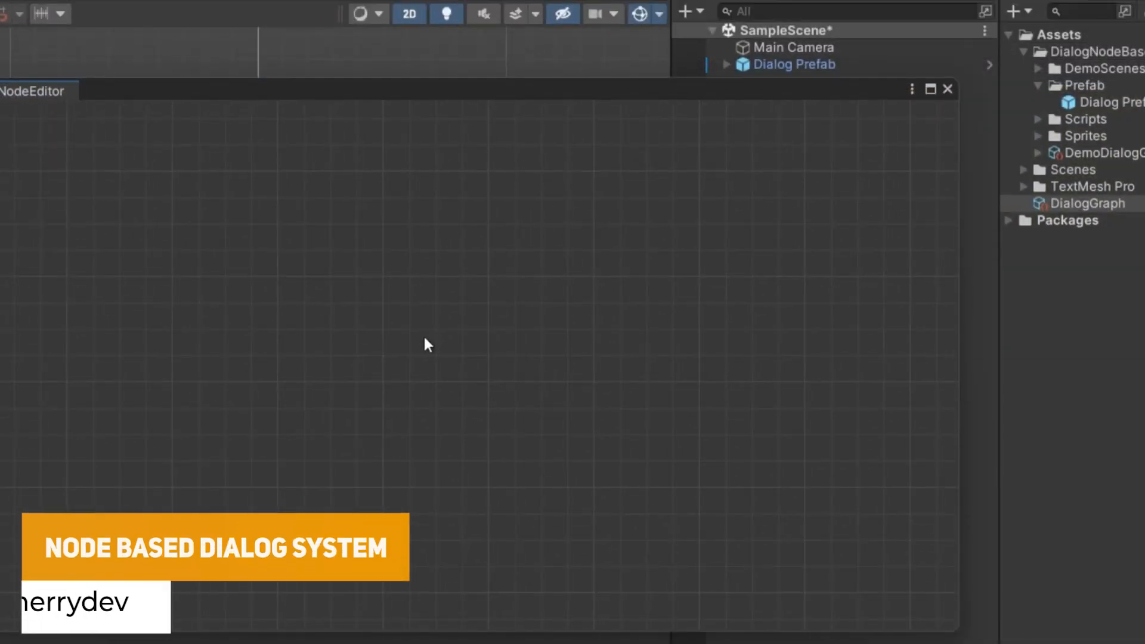
Create a Sentence Node on the graph with name 'cher' and text 'First'
right_click(426, 344)
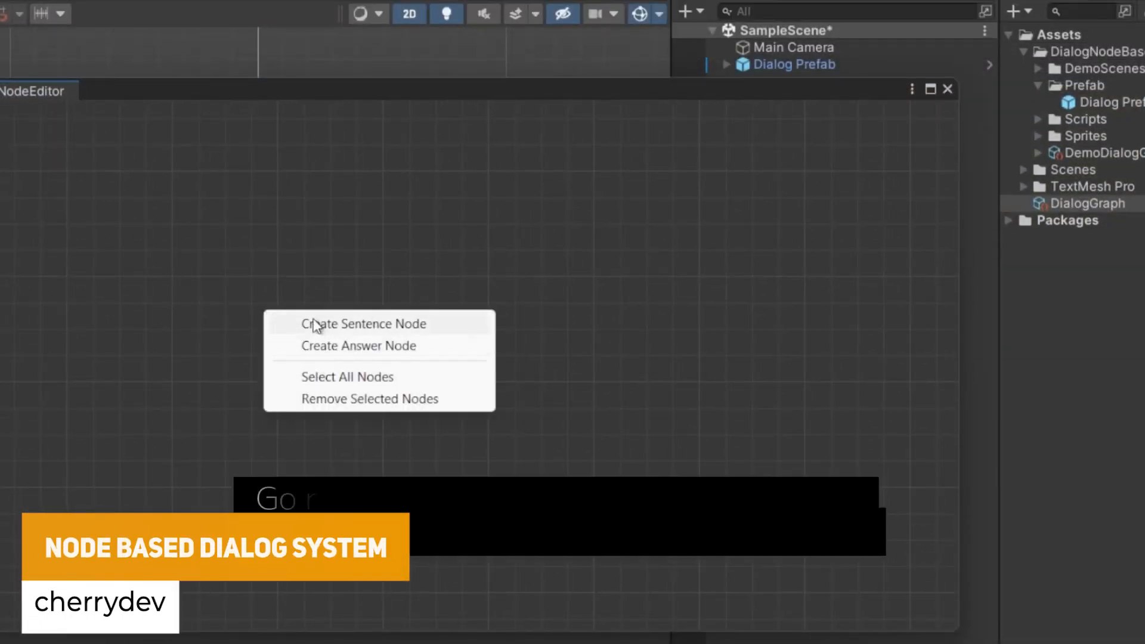
click(361, 323)
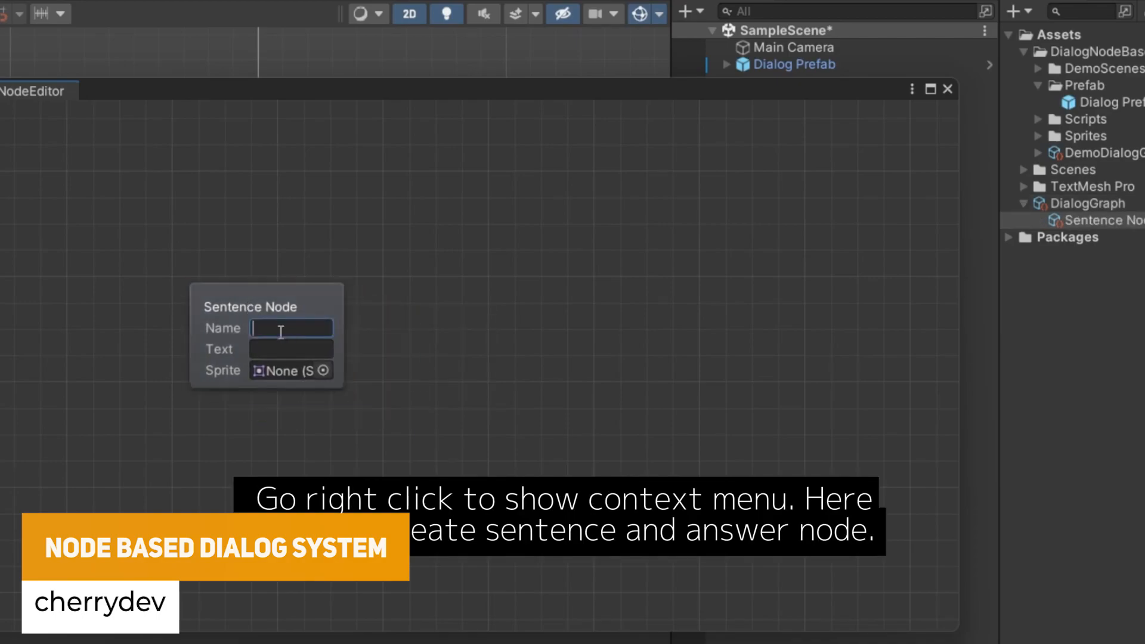
text(cherrydev)
text(Second answer)
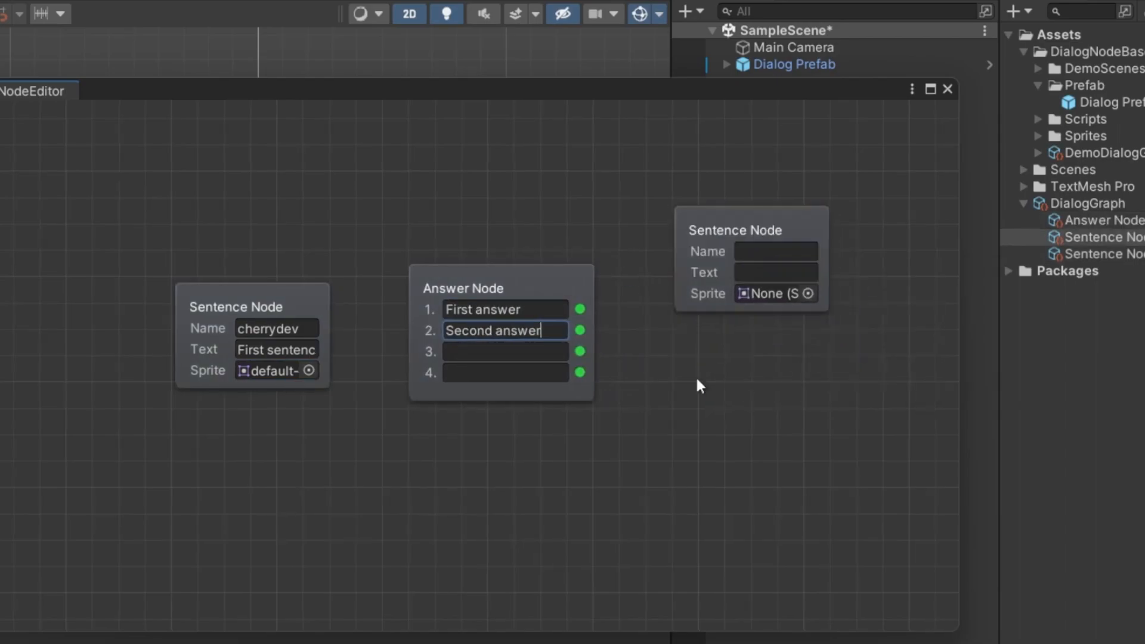
text(First)
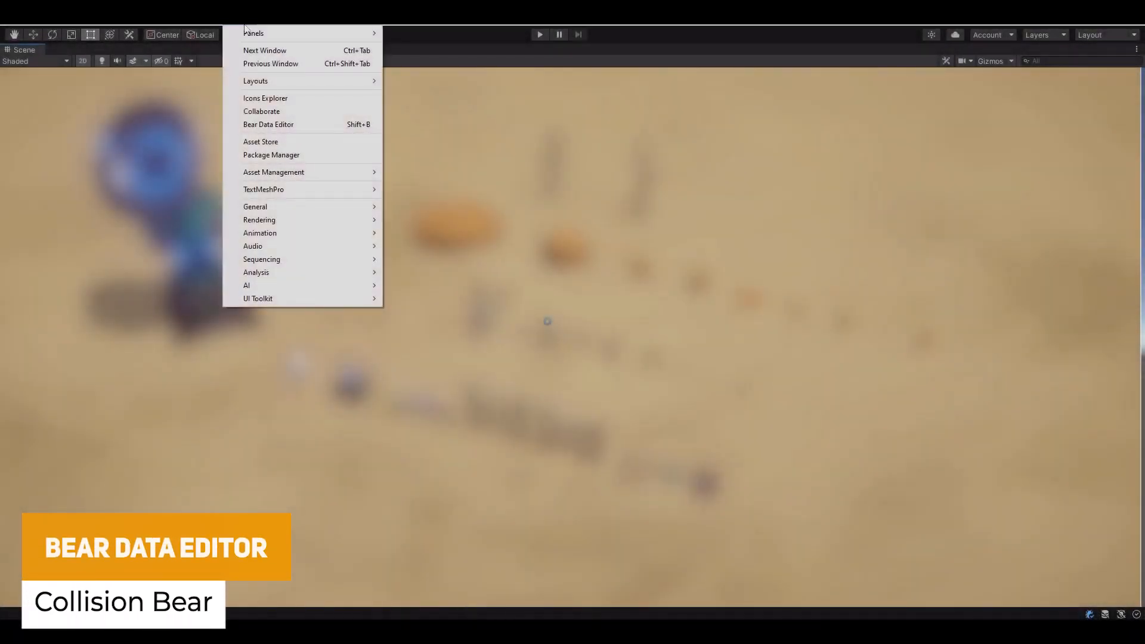
Launch Bear Data Editor, view a rock prefab, and switch the category to Test Preview Scriptable Object
click(268, 124)
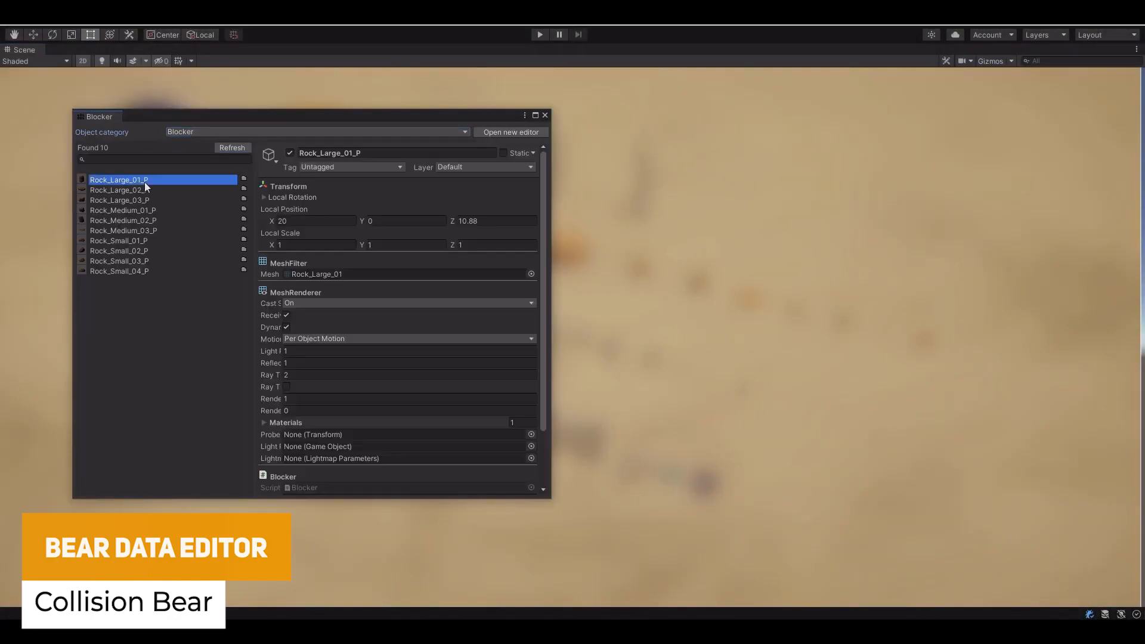
click(119, 250)
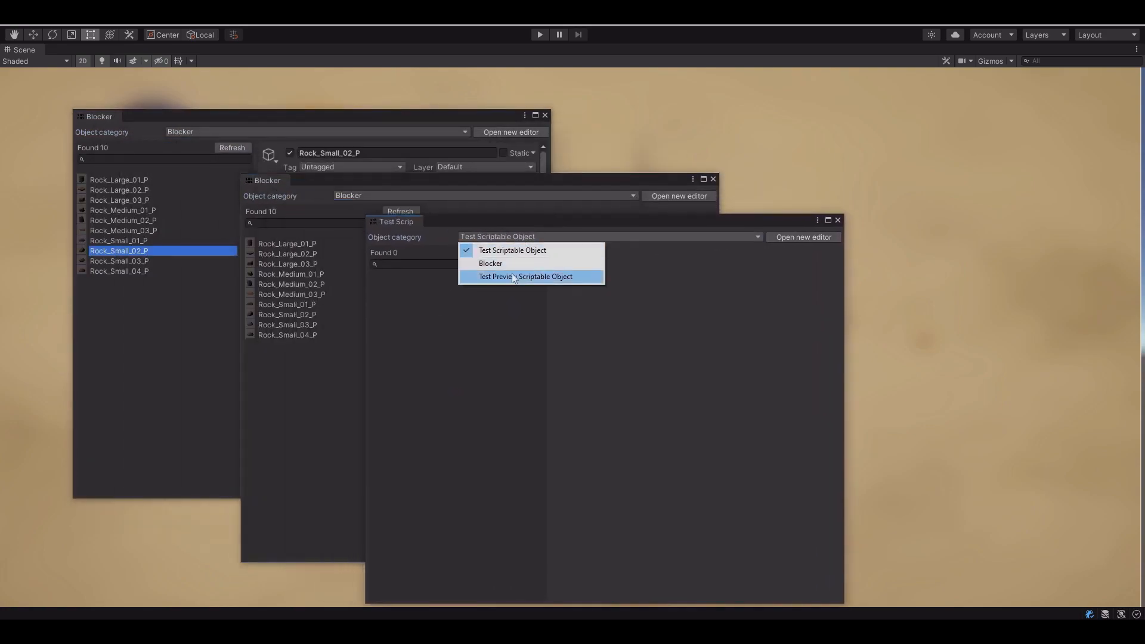
click(511, 249)
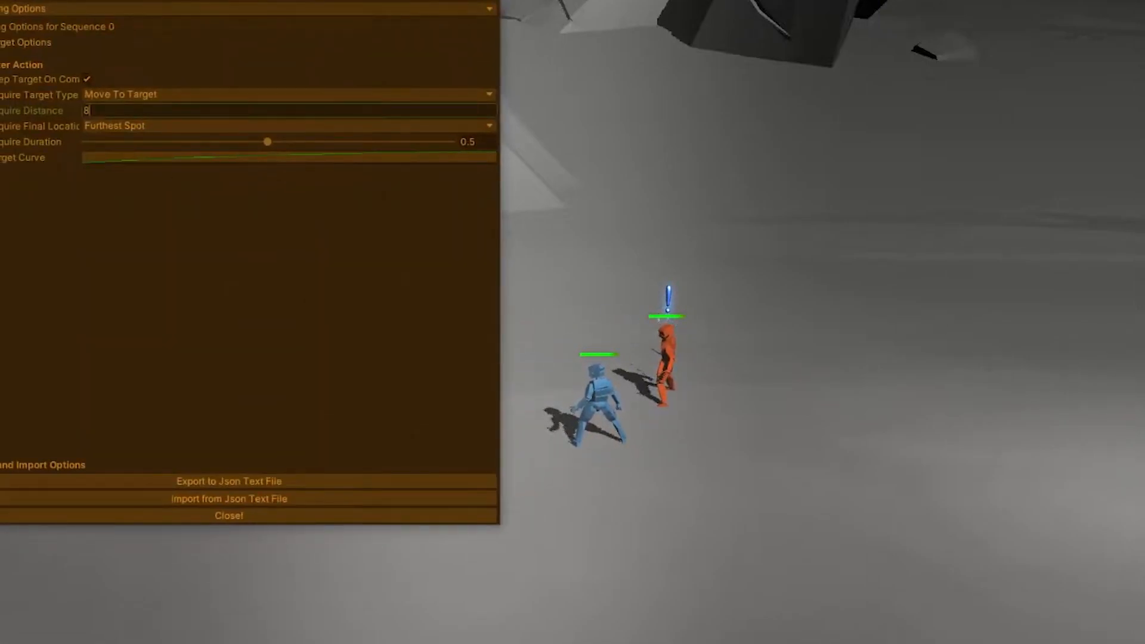
Adjust Sequence 0's targeting options toward Move To Target with Furthest Spot final location
click(228, 515)
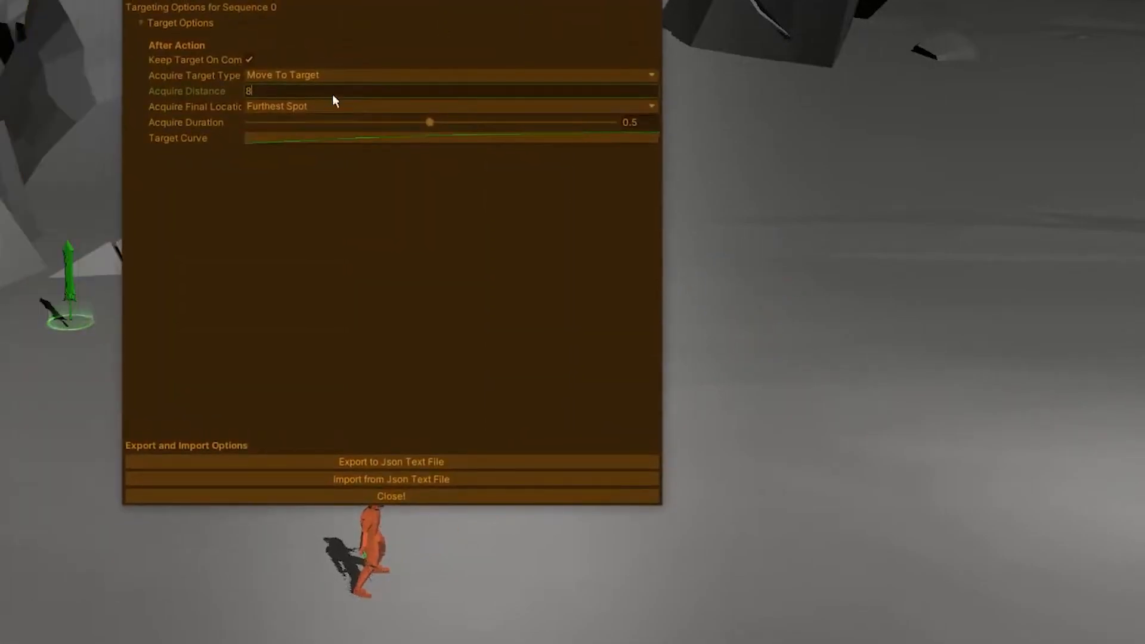
click(391, 496)
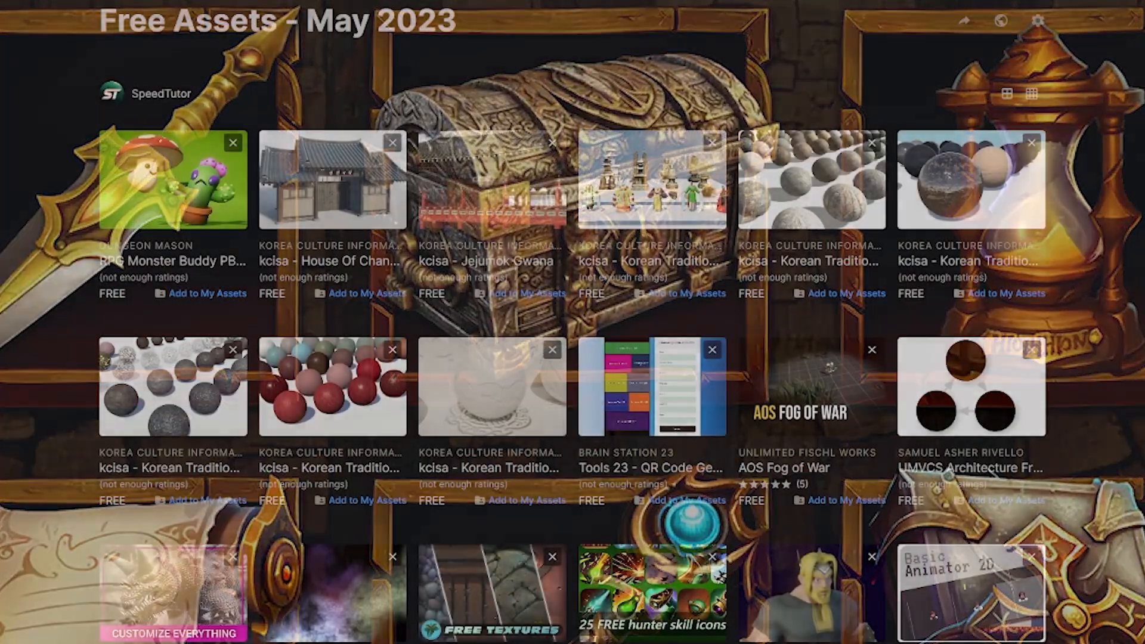
Scroll the Free Assets - May 2023 grid down to Bear Data Editor and Multiplayer Car Template
scroll(down, 3)
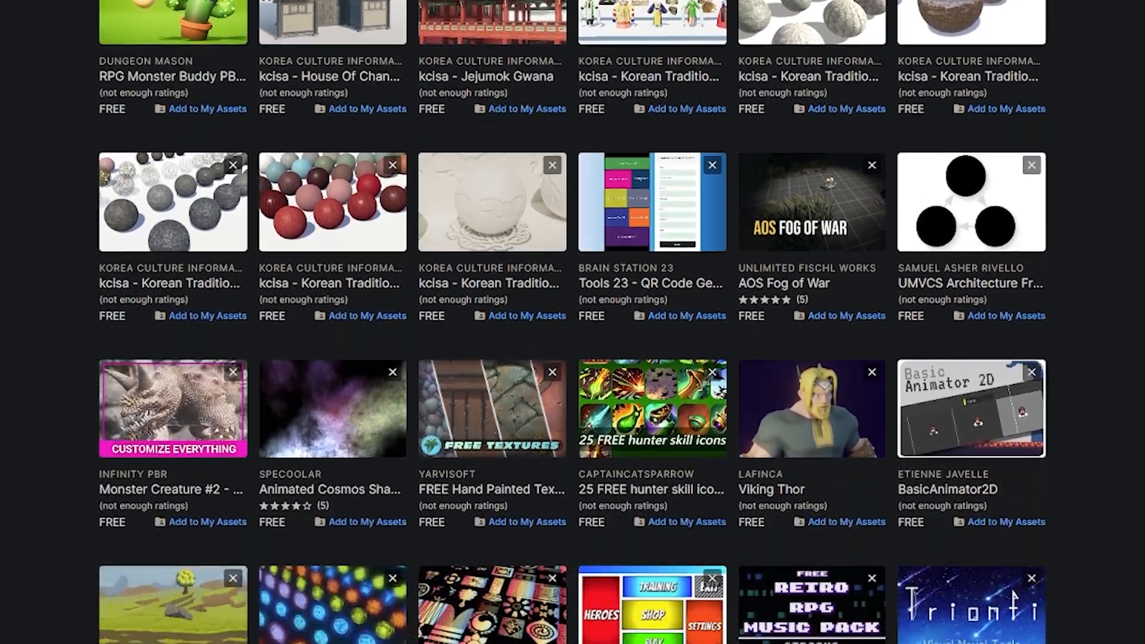
scroll(down, 3)
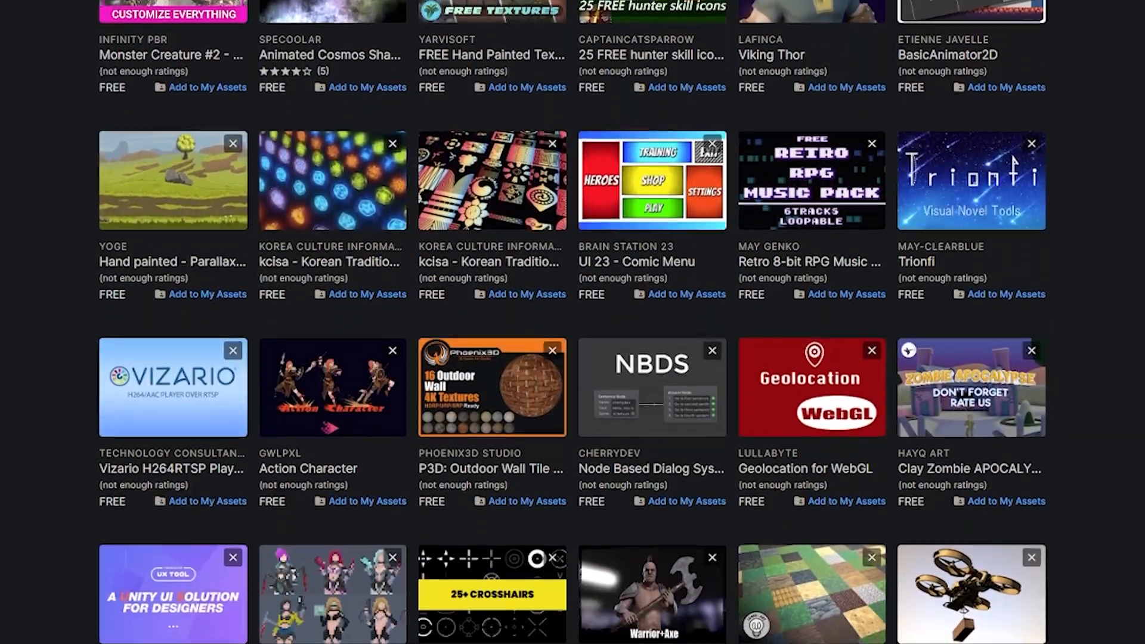
scroll(down, 3)
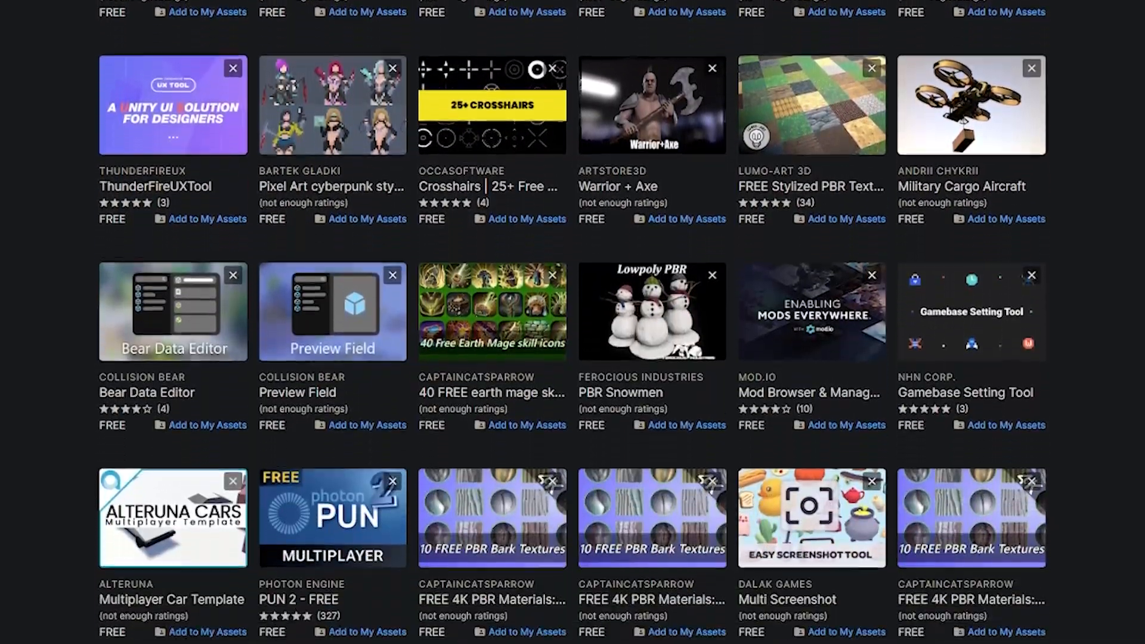
scroll(down, 3)
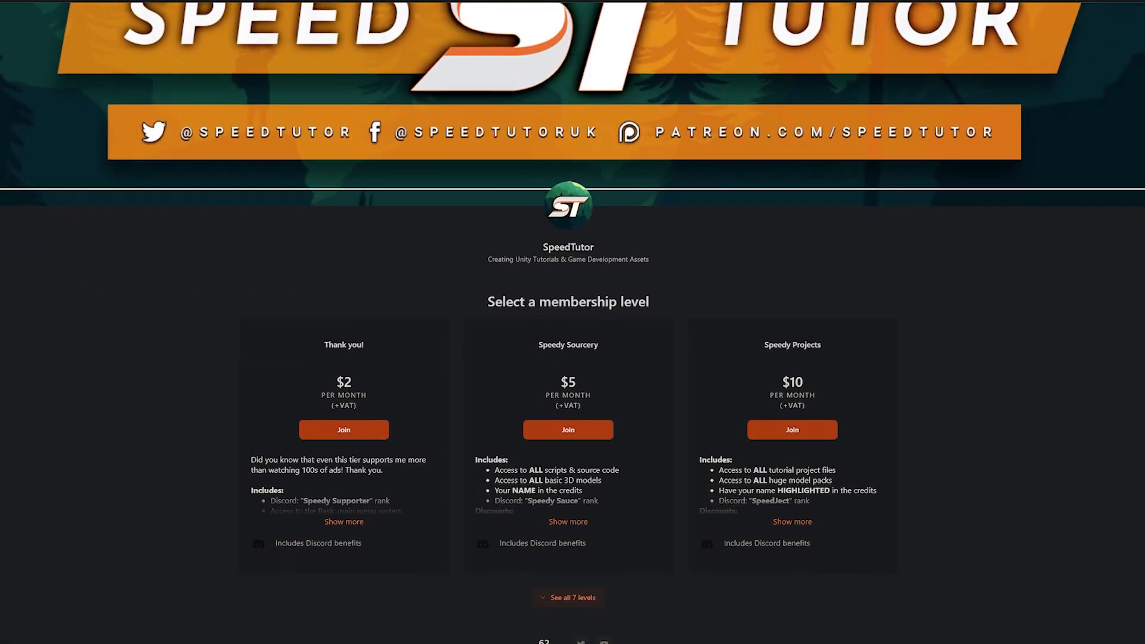
Scroll the Patreon page past the membership tiers to the About section and Best Sellers
scroll(down, 3)
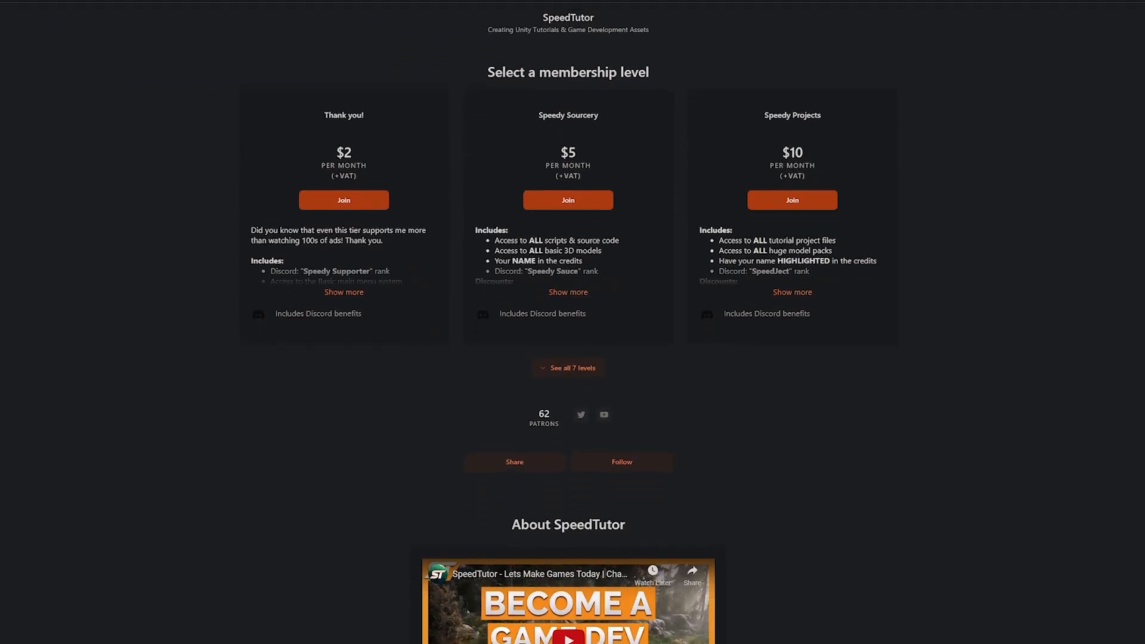
scroll(down, 3)
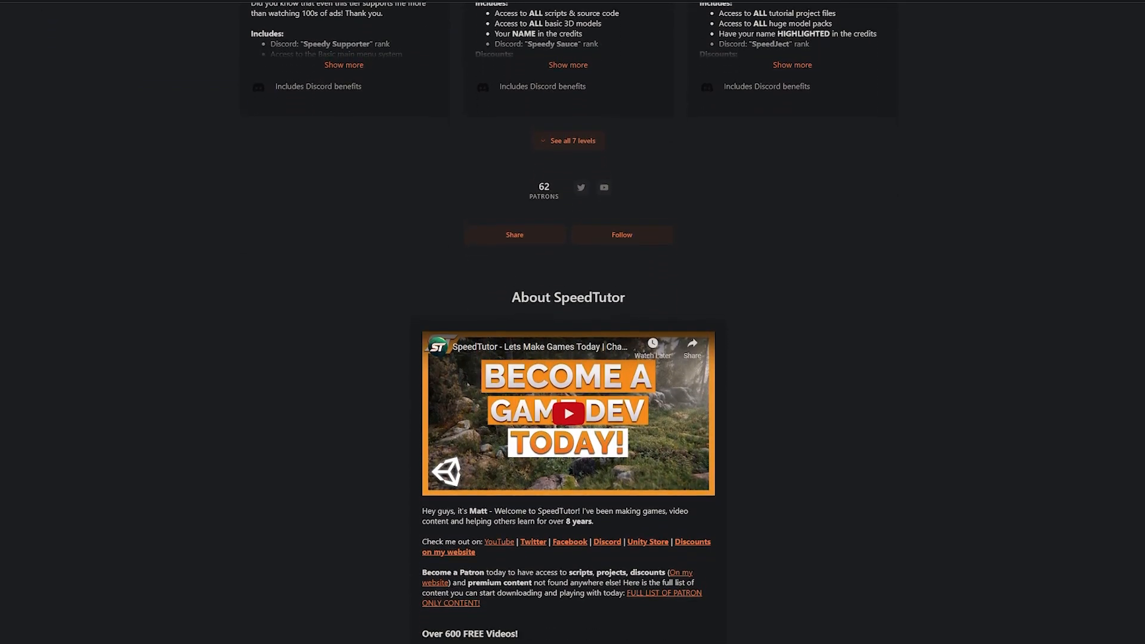
scroll(down, 3)
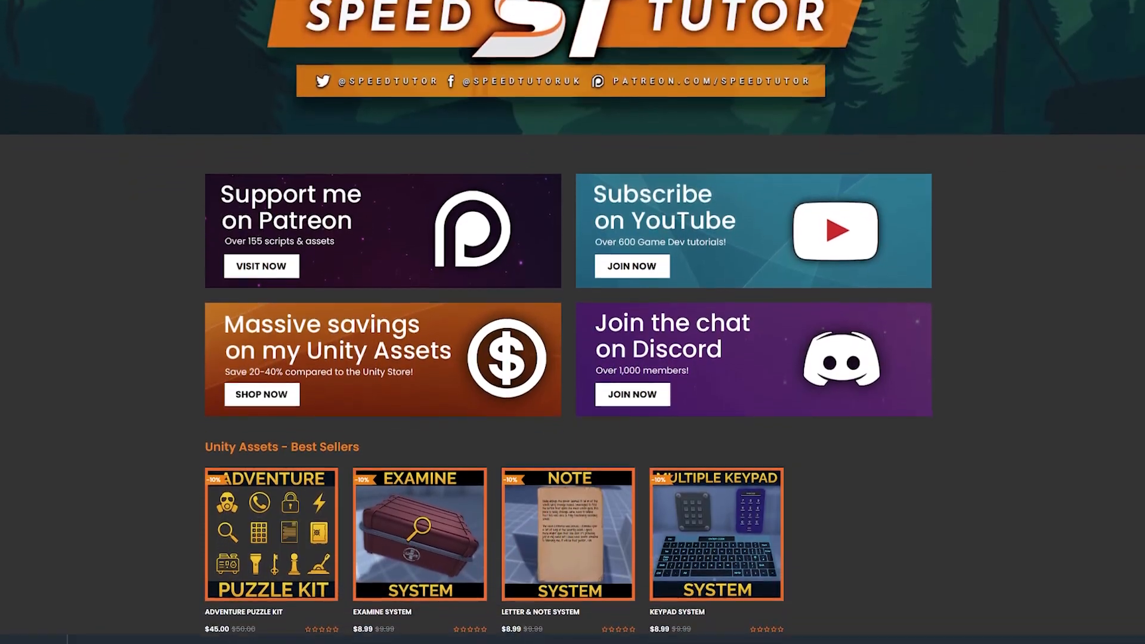
scroll(down, 3)
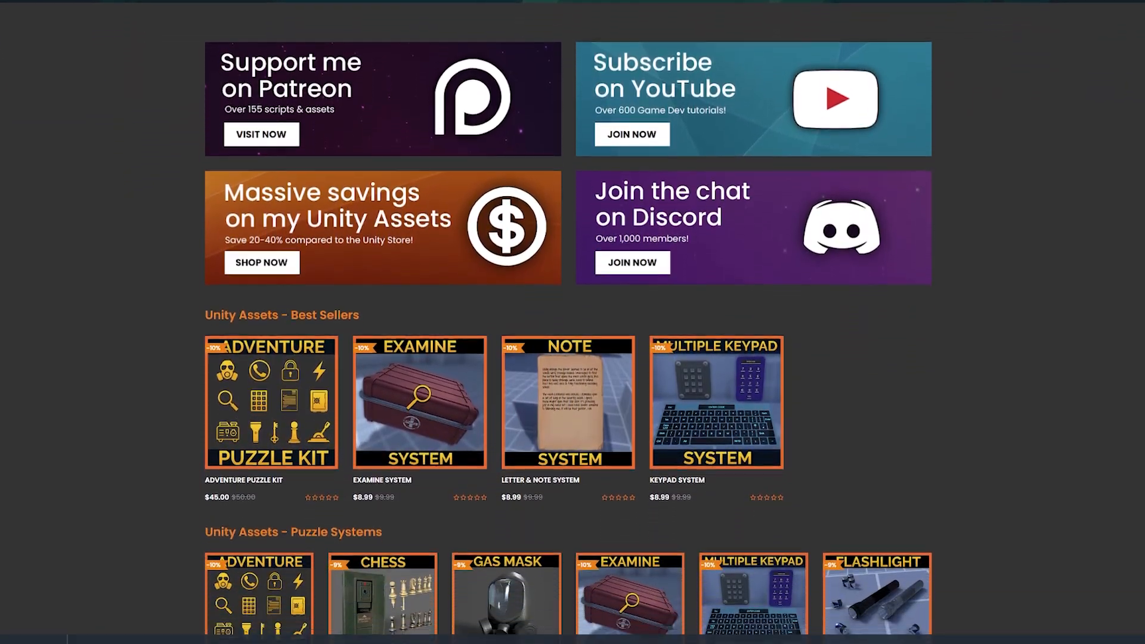